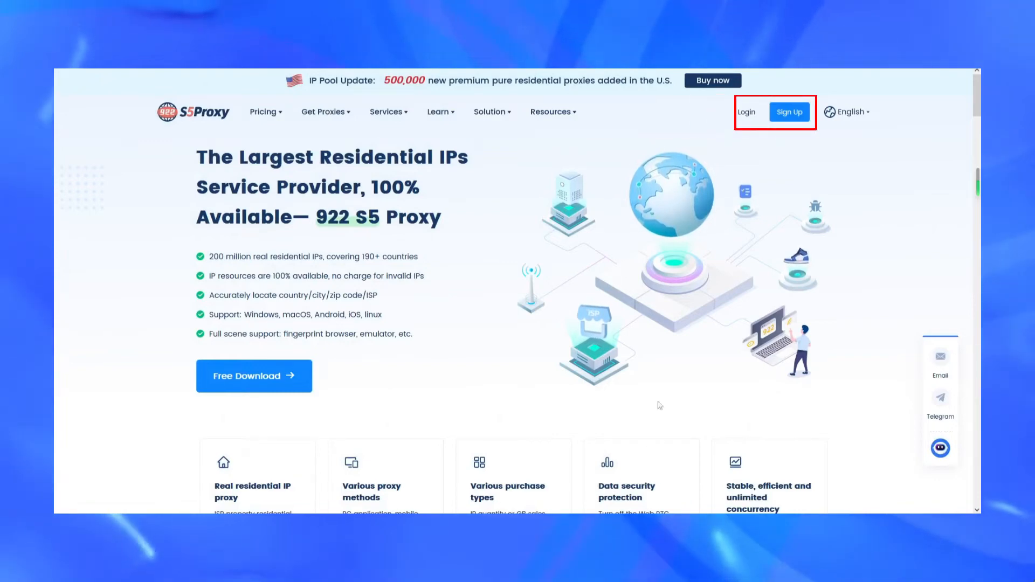
pyautogui.moveTo(746, 111)
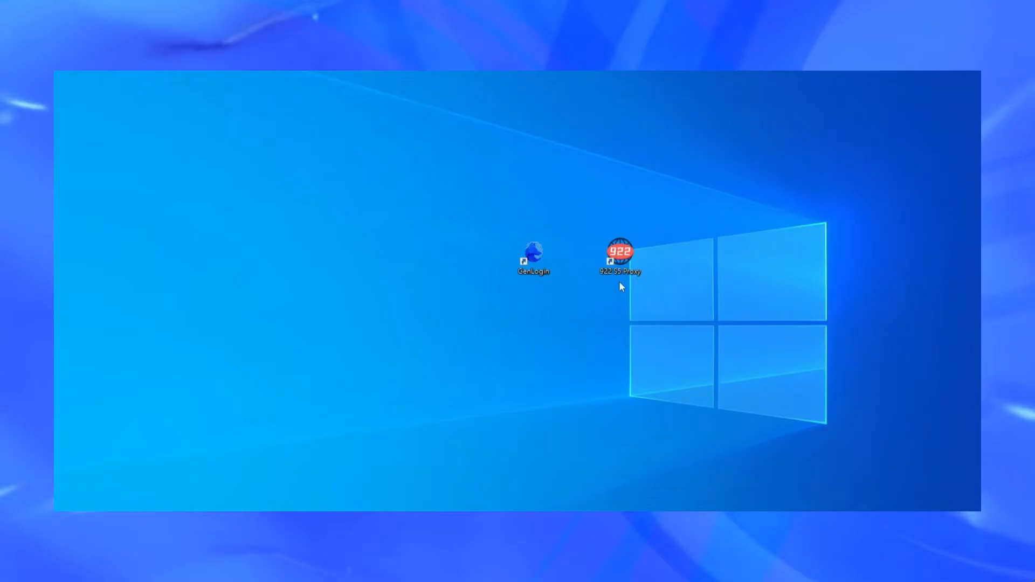
# Launch the 922 S5Proxy client from its desktop shortcut
pyautogui.click(619, 254)
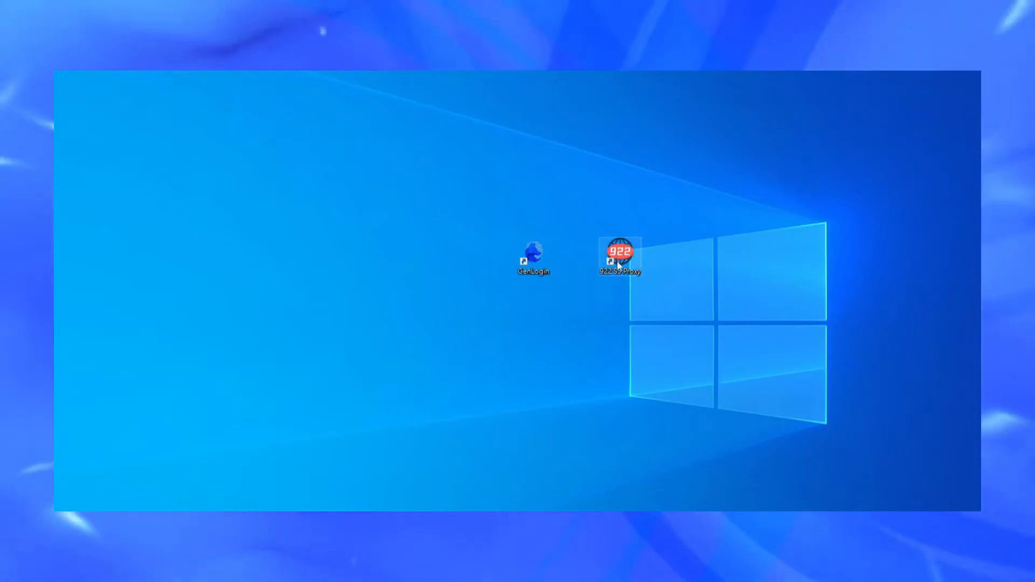
pyautogui.doubleClick(619, 255)
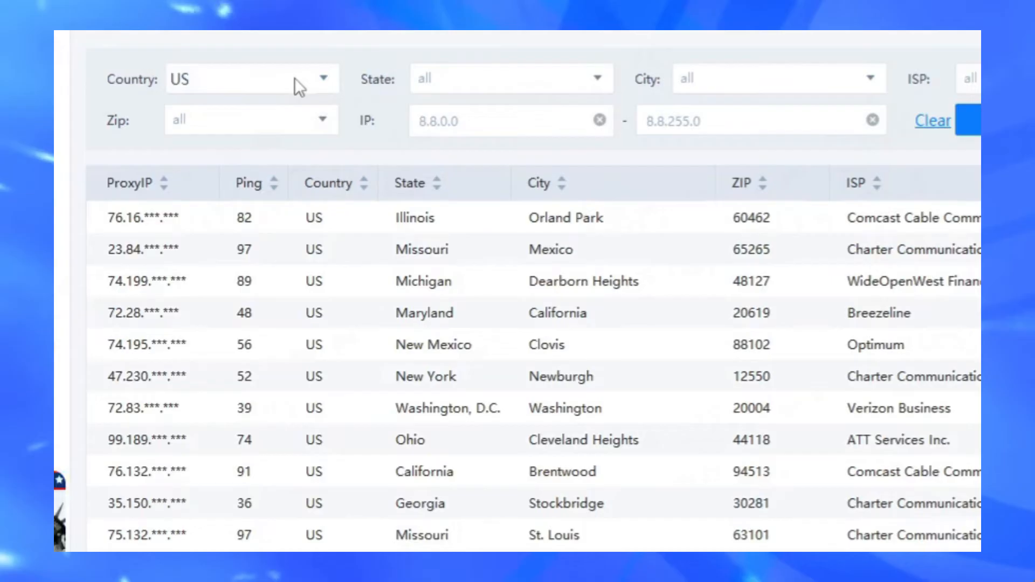
pyautogui.moveTo(742, 92)
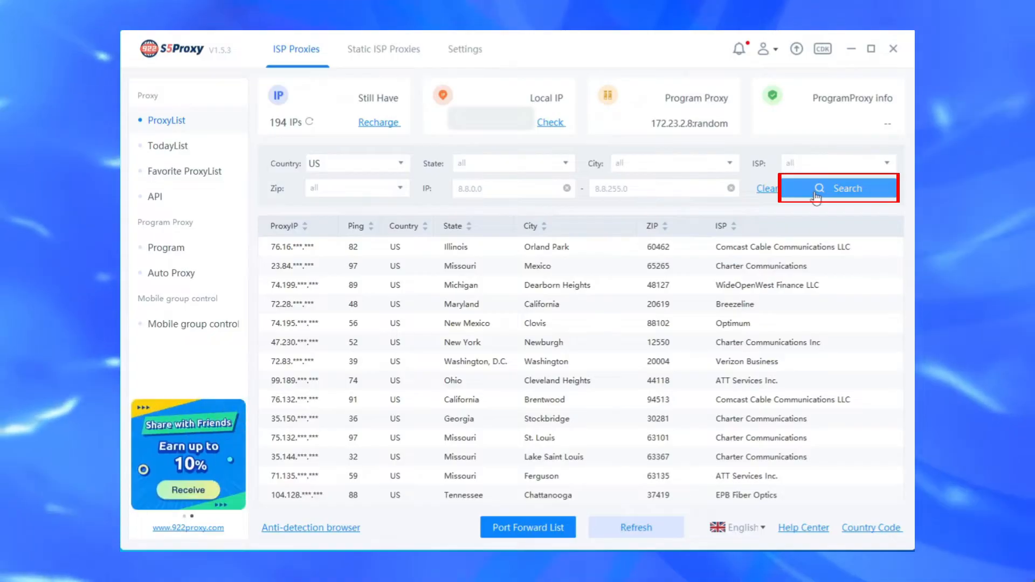
# Refresh the US proxy list and forward the Oakboro residential IP to a proxy port
pyautogui.click(838, 187)
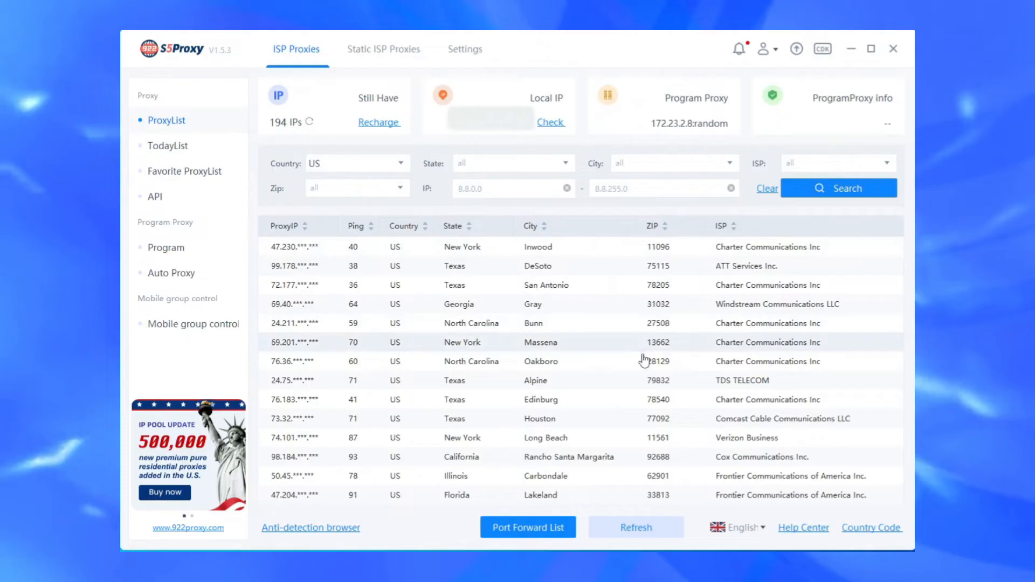
pyautogui.rightClick(634, 362)
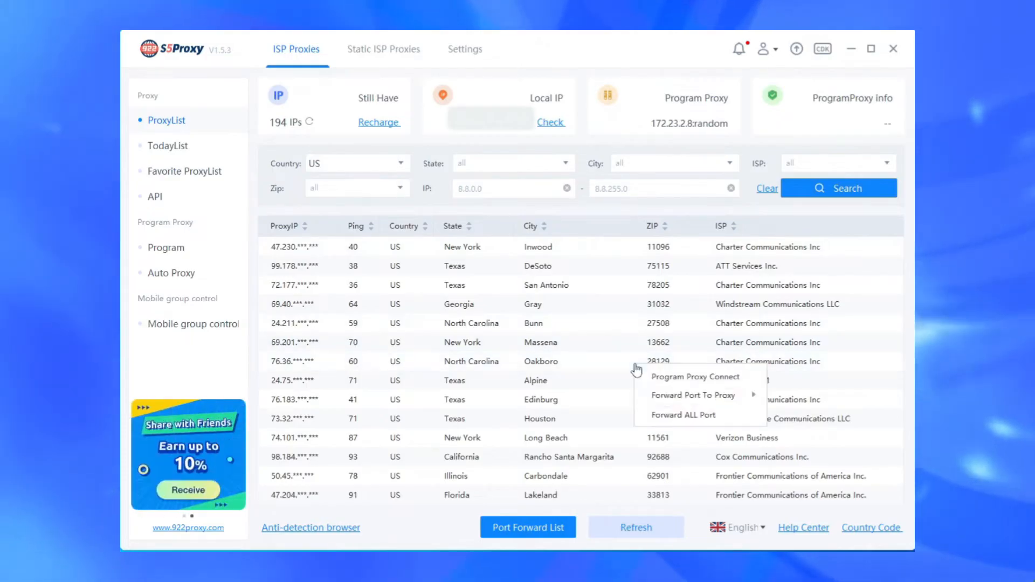
pyautogui.moveTo(692, 395)
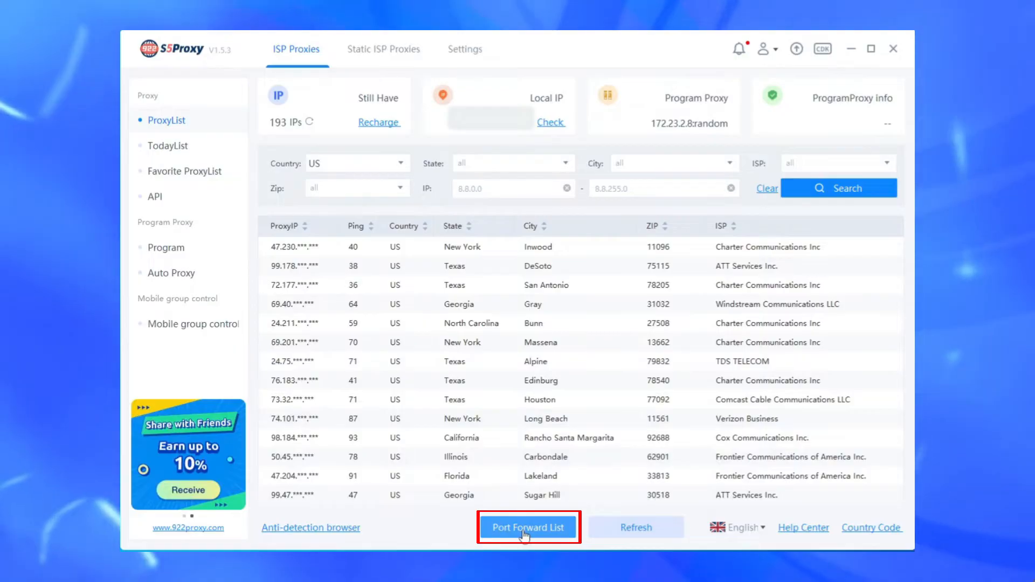
# Copy the Oakboro proxy's address from the Port Forward List
pyautogui.click(527, 527)
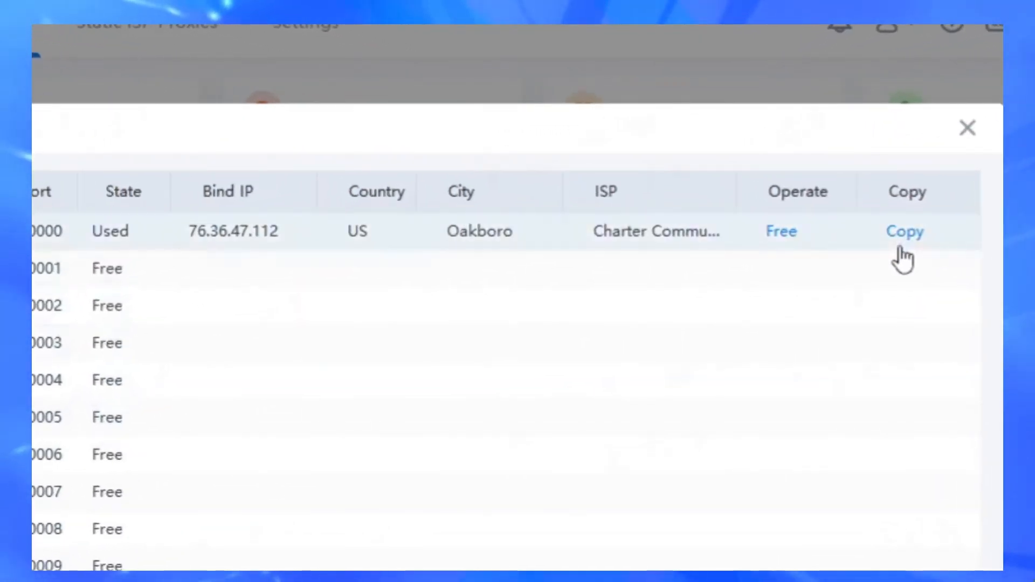
pyautogui.click(966, 128)
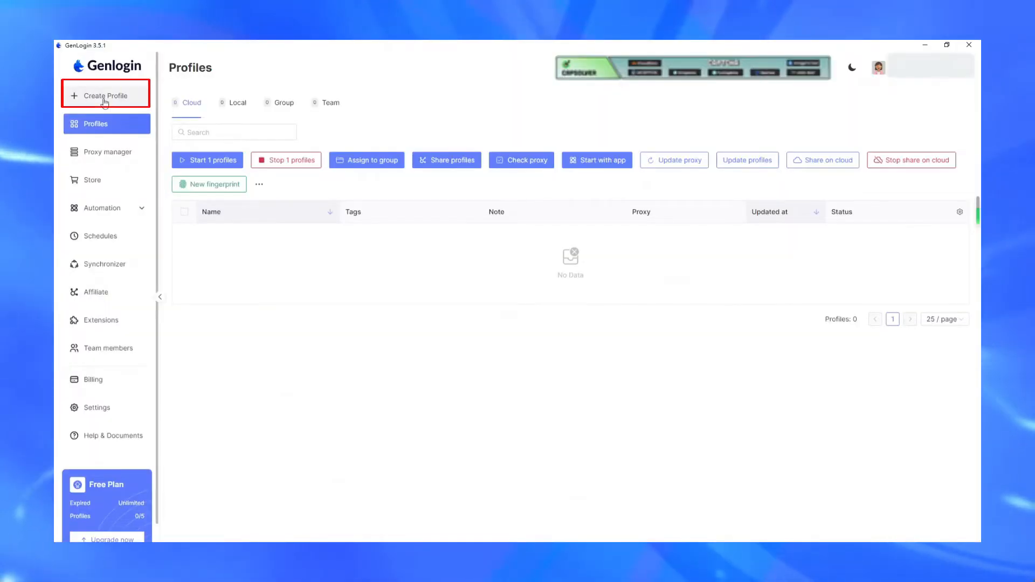
# Create a new profile named 922S5proxy set to use your own proxy
pyautogui.click(105, 95)
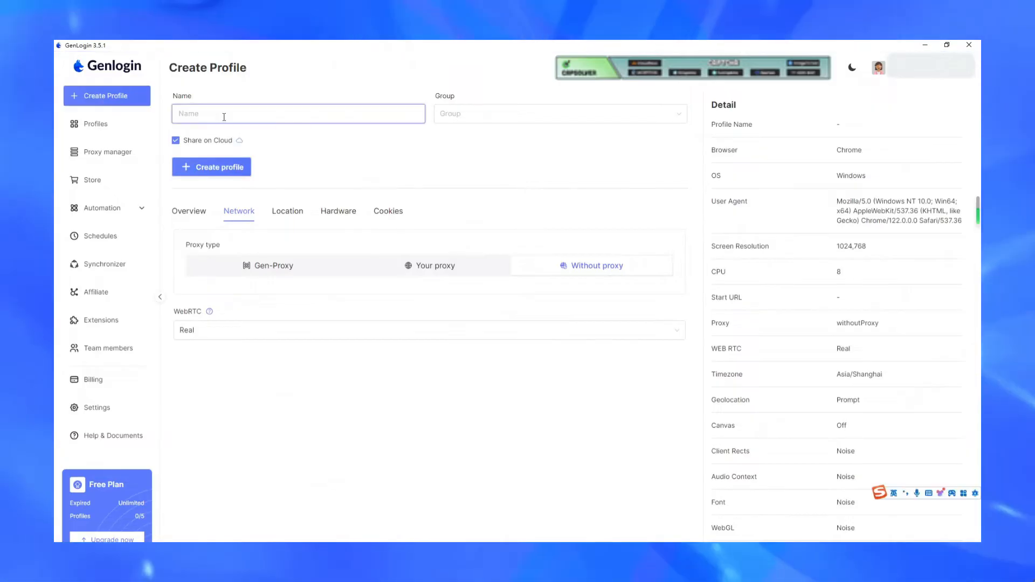
pyautogui.write('922S5proxy')
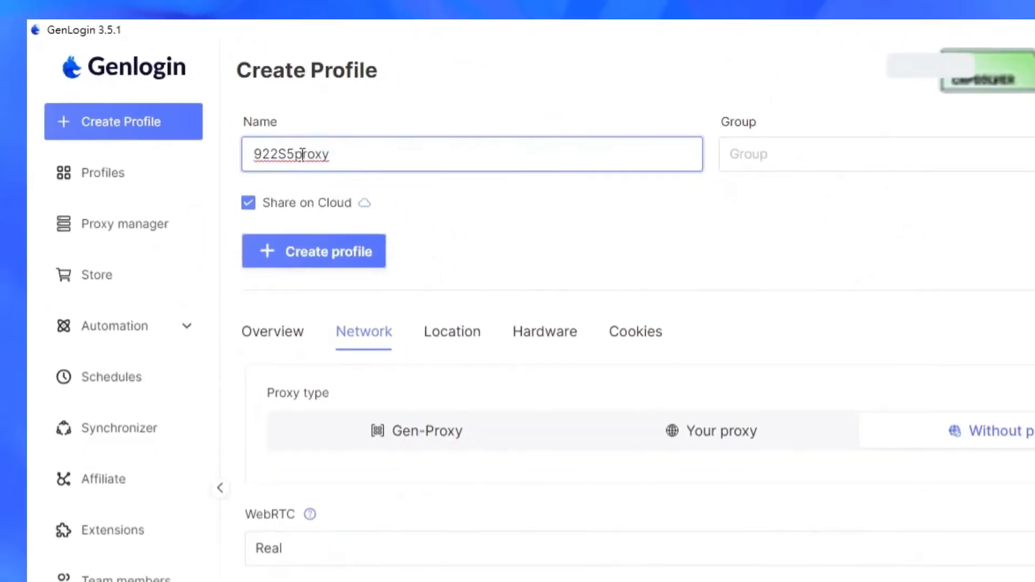
pyautogui.click(434, 266)
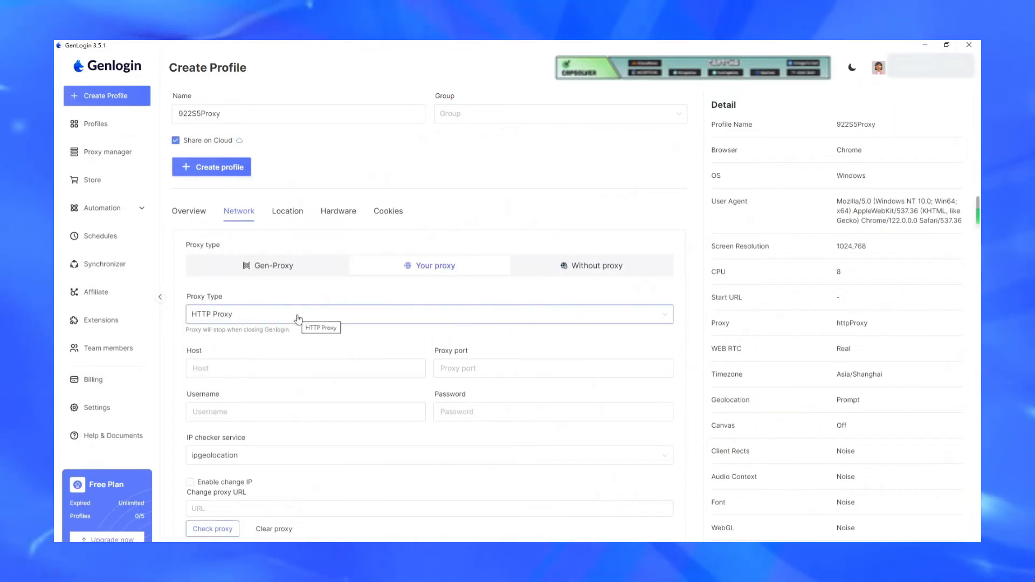
# Set a SOCKS5 proxy at host 172.23.2.8 port 30000 and check it resolves to America/New_York
pyautogui.click(428, 313)
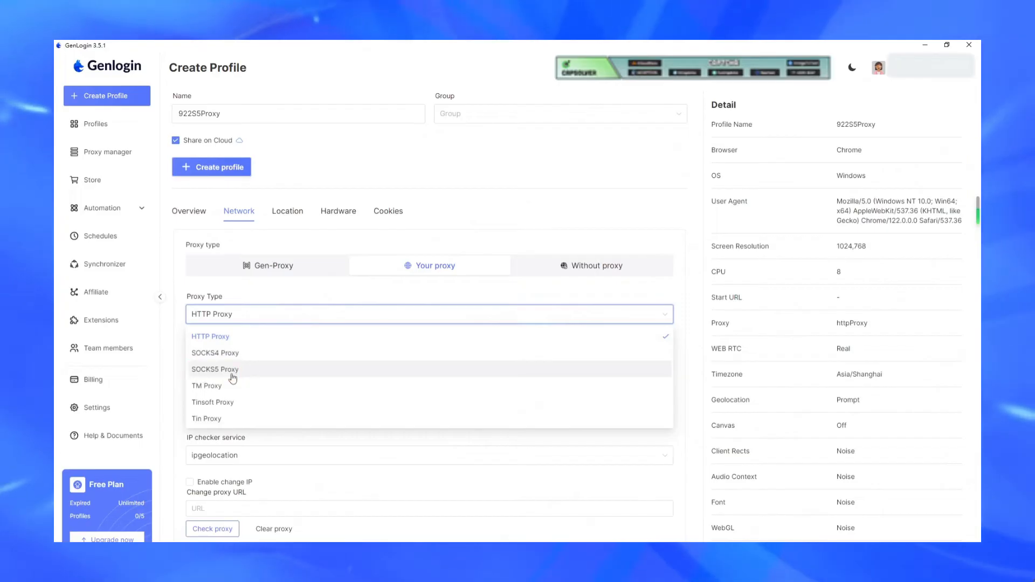
pyautogui.click(215, 369)
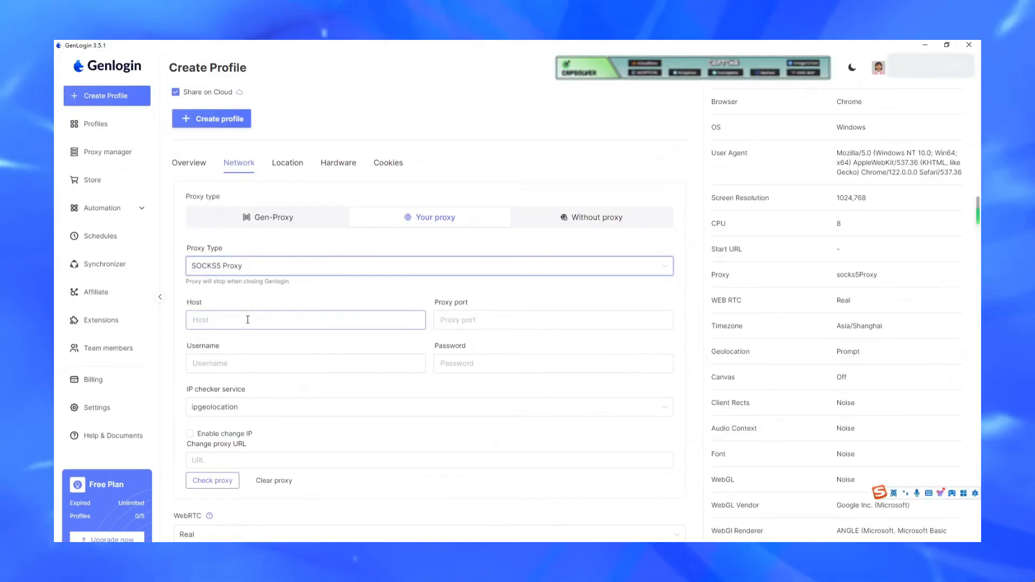
pyautogui.write('172.23.2.8')
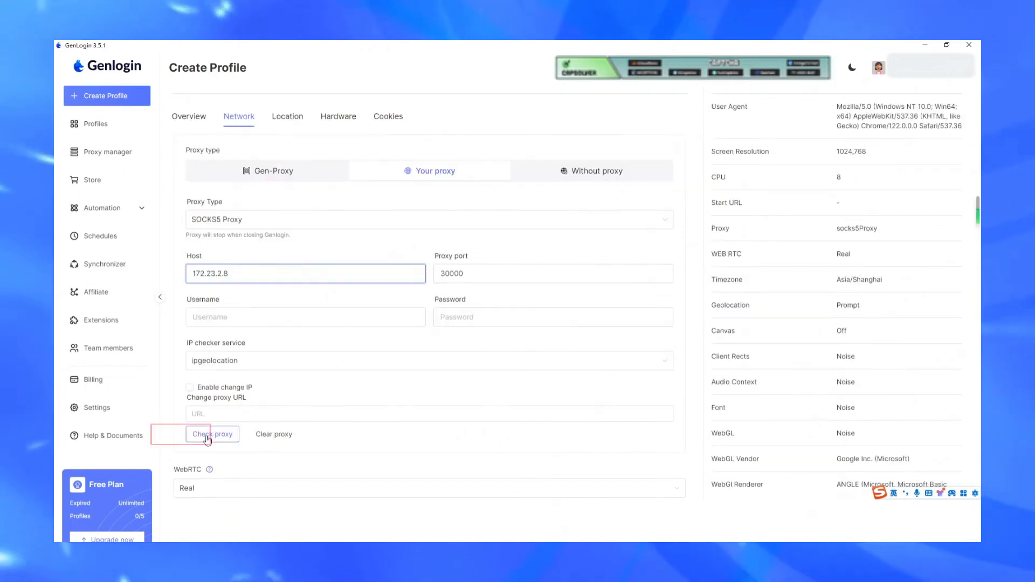
pyautogui.click(212, 433)
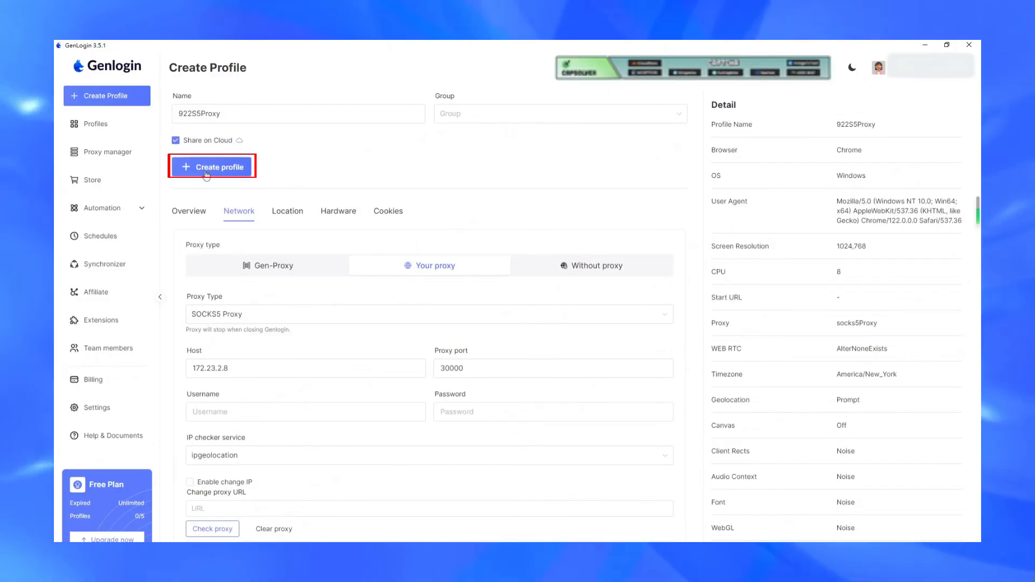
# Save the 922S5Proxy profile and view it listed in Profiles as Ready
pyautogui.click(212, 166)
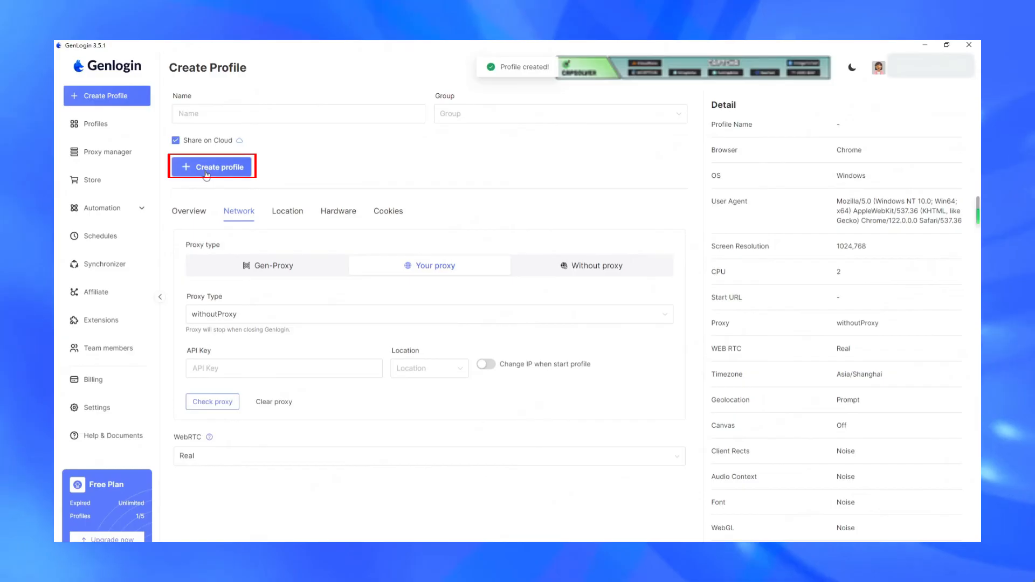
pyautogui.click(96, 123)
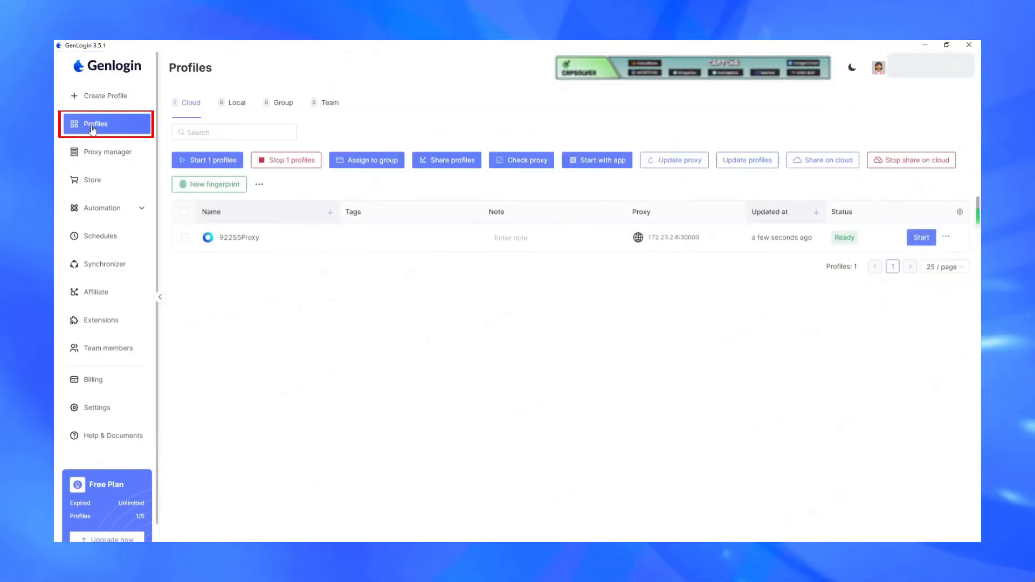